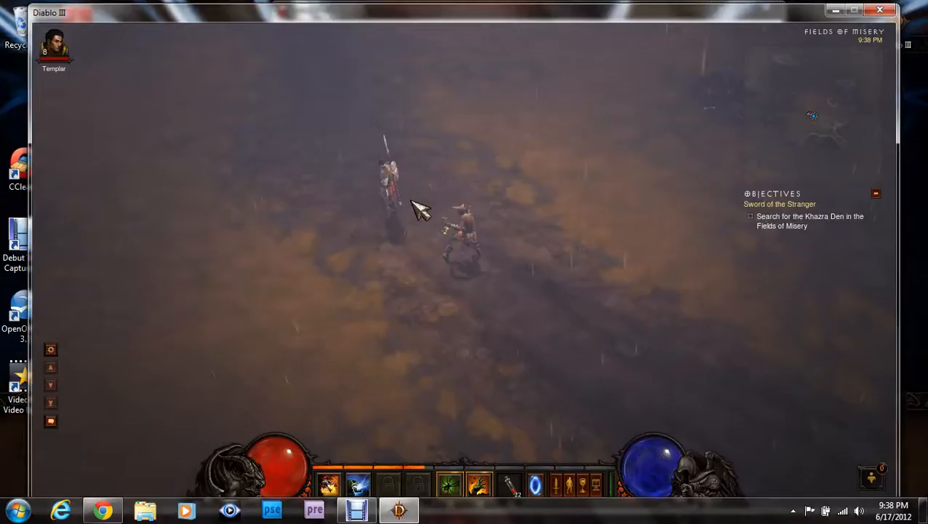
Walk the hero and Templar further across the Fields of Misery toward the Khazra Den
click(393, 149)
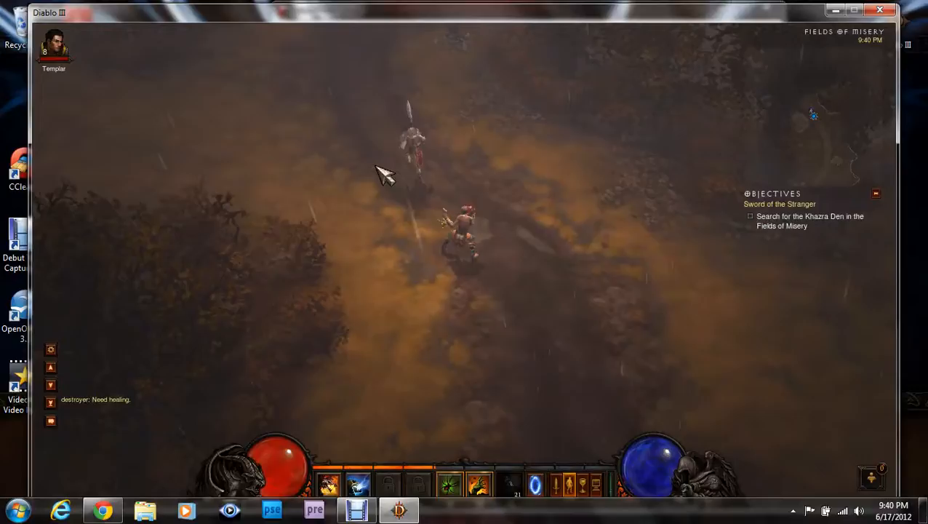
Advance past the Templar and attack the giant spiders closing in on the hero
click(419, 137)
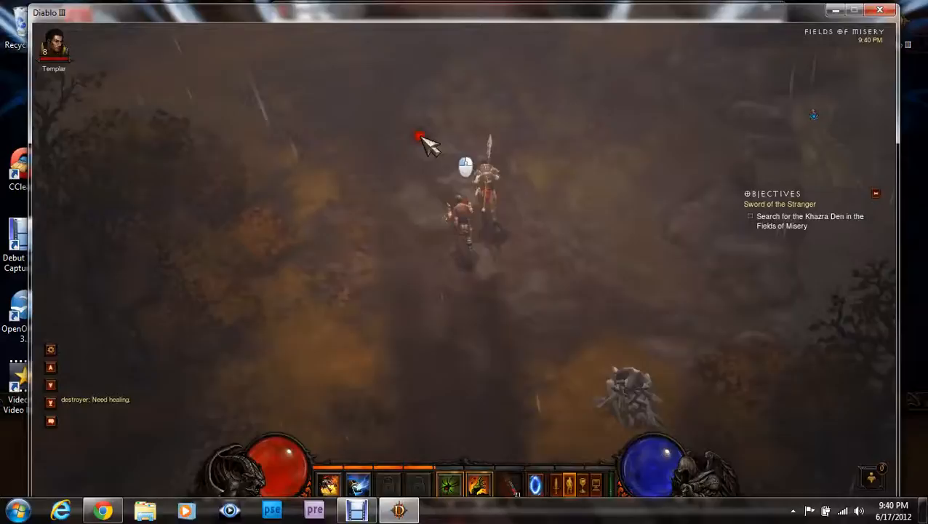
click(419, 137)
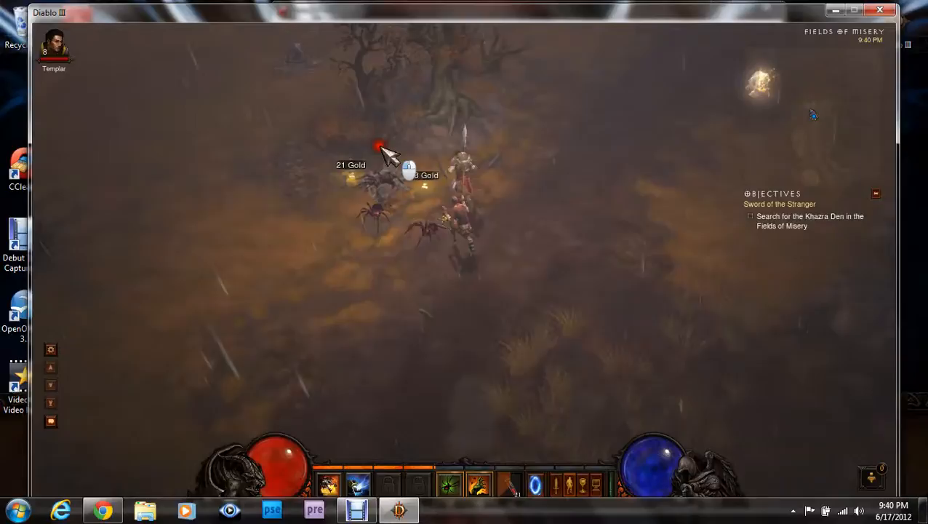